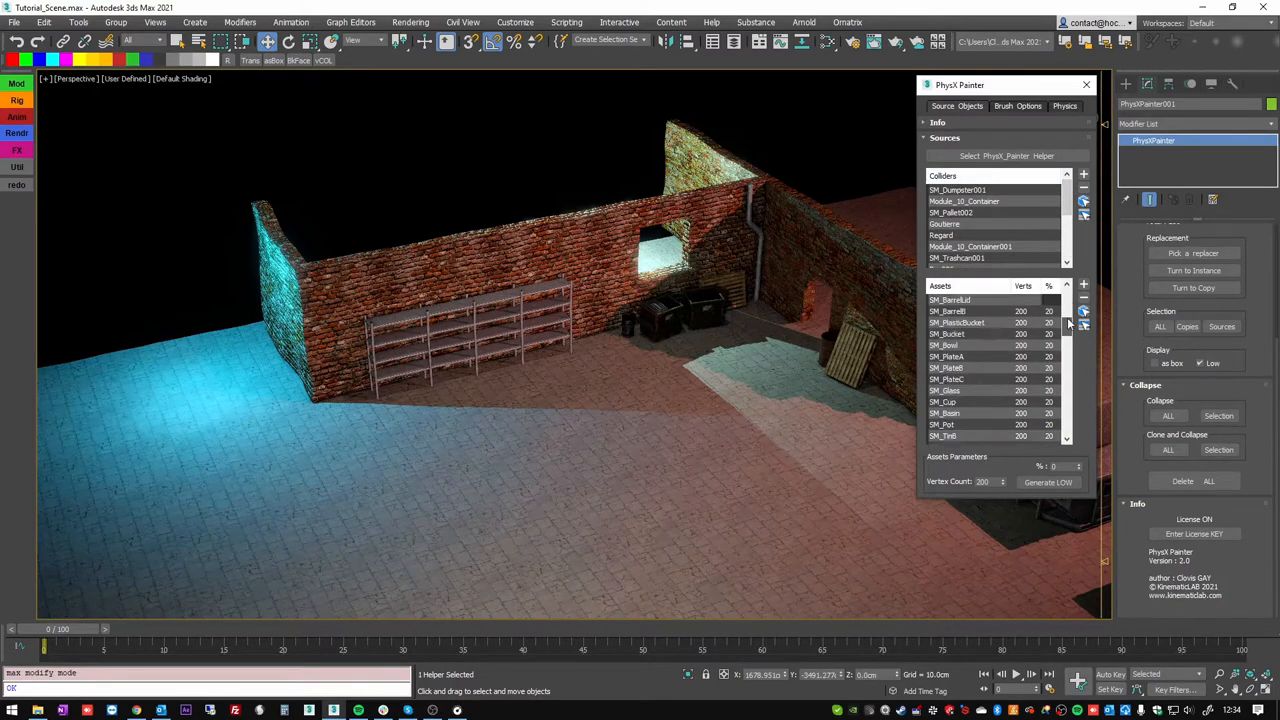
Switch to Brush Options and paint a debris cluster onto the alley floor
click(1016, 106)
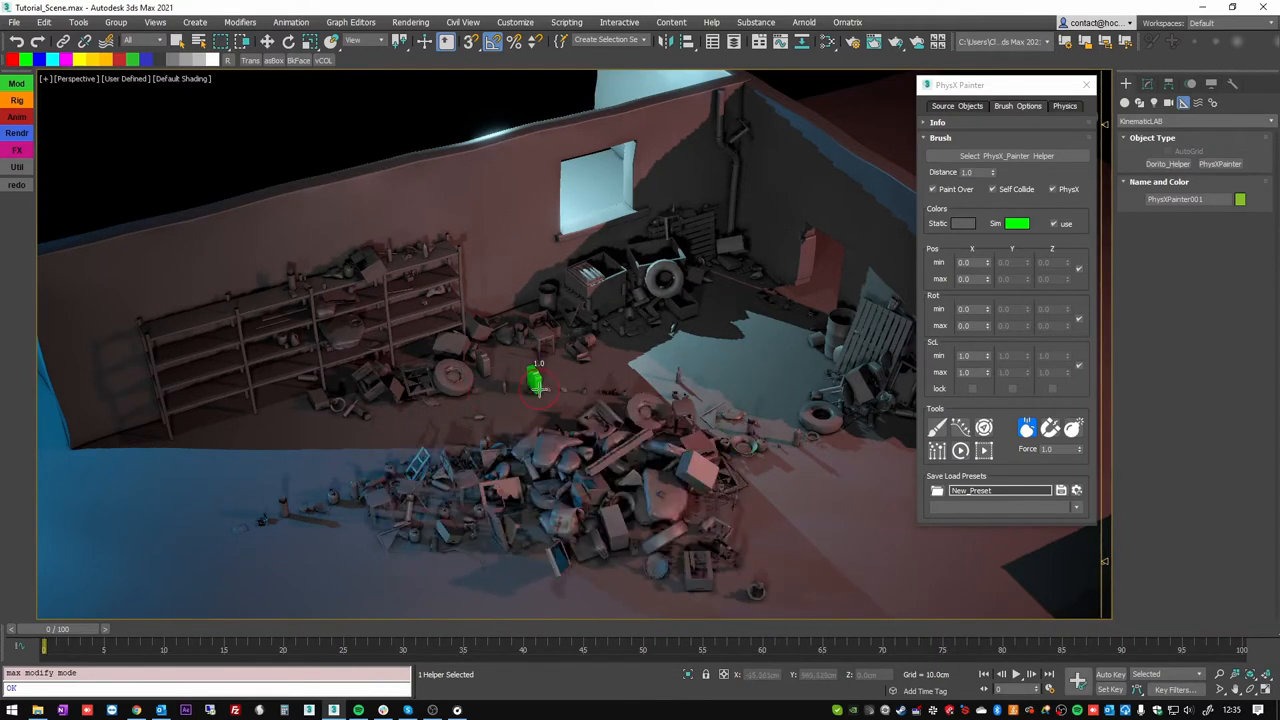
drag(536, 380, 636, 360)
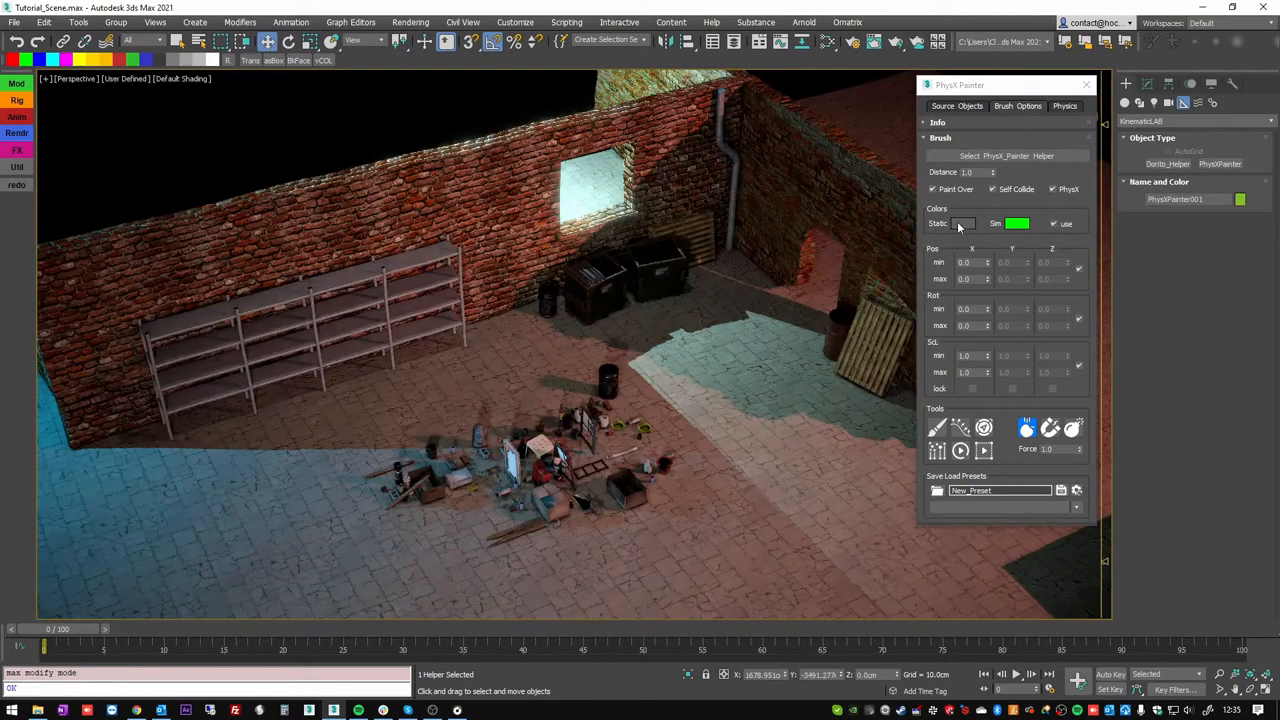
Adjust the Colors settings so painted items are tinted while they simulate
click(964, 224)
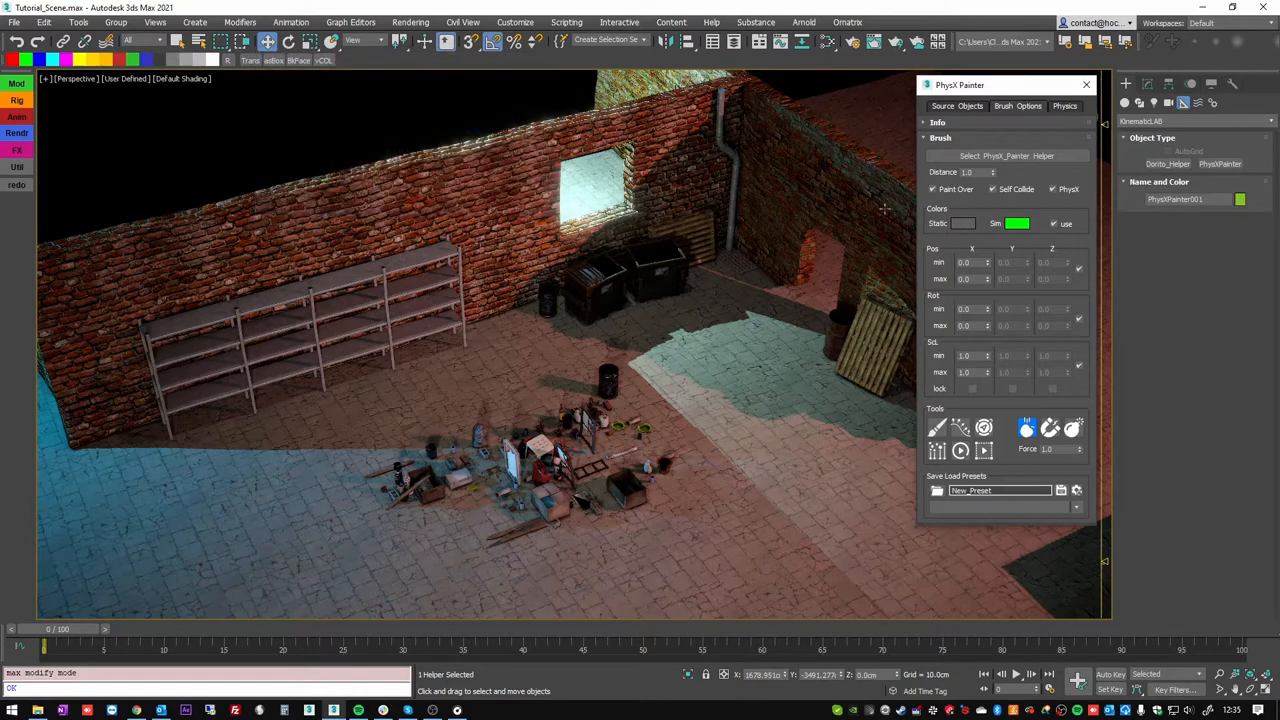
click(1016, 224)
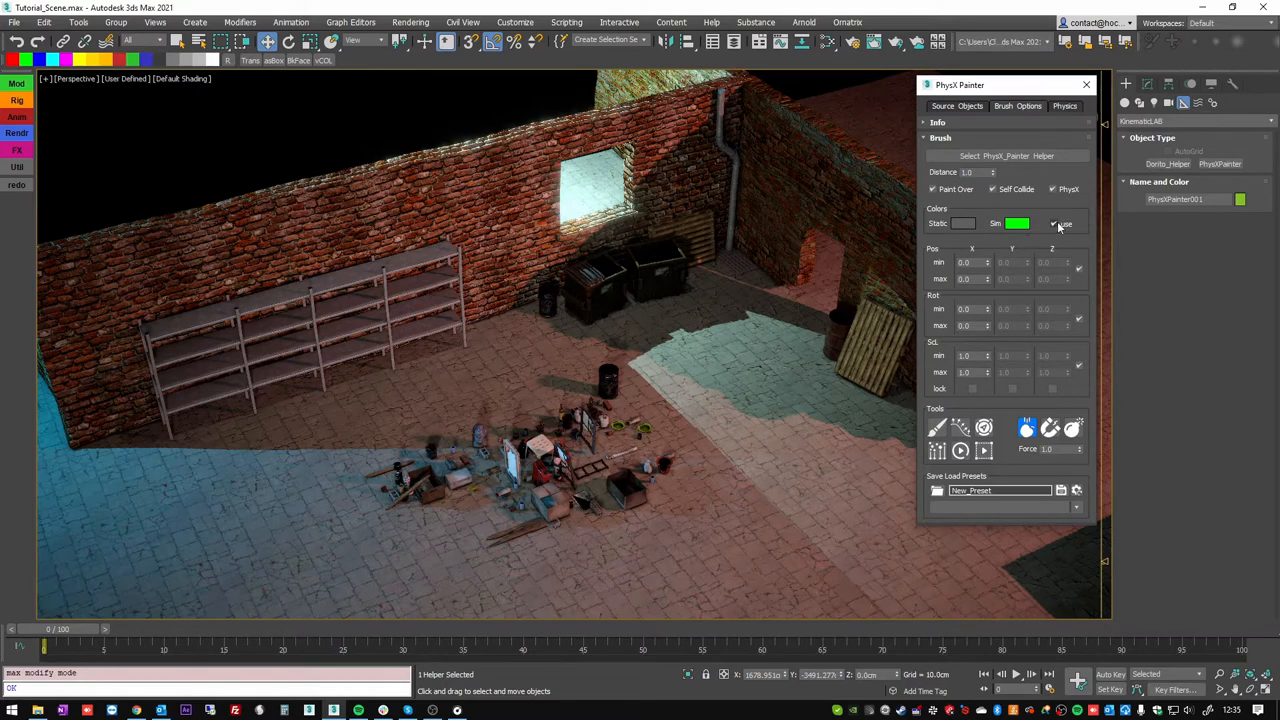
click(1052, 224)
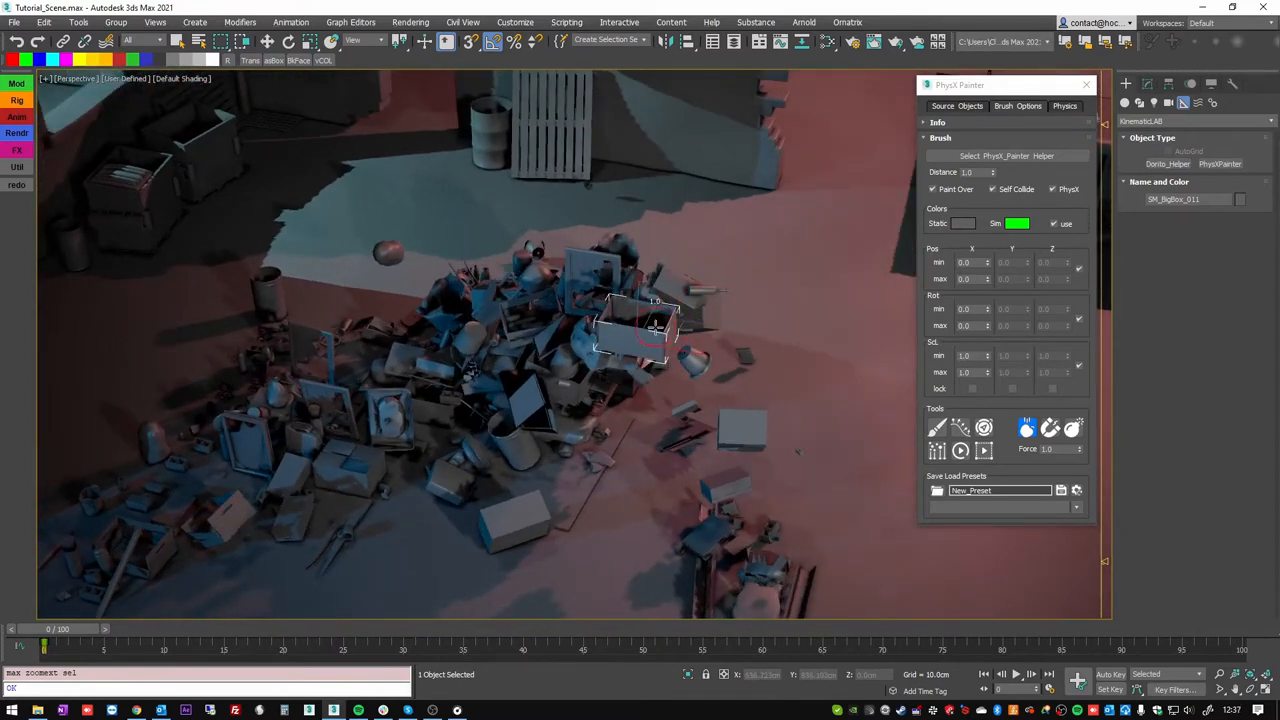
Paint more debris onto the floor to grow the heap
click(636, 320)
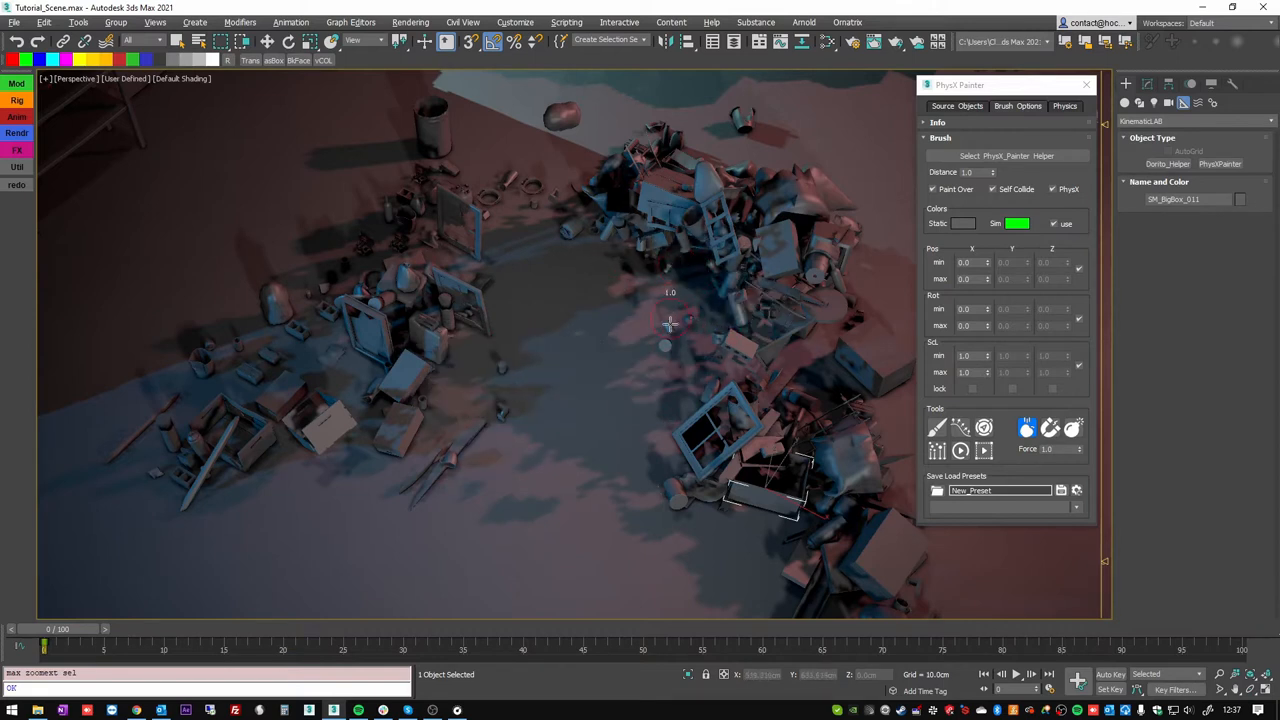
mouse_move(590, 350)
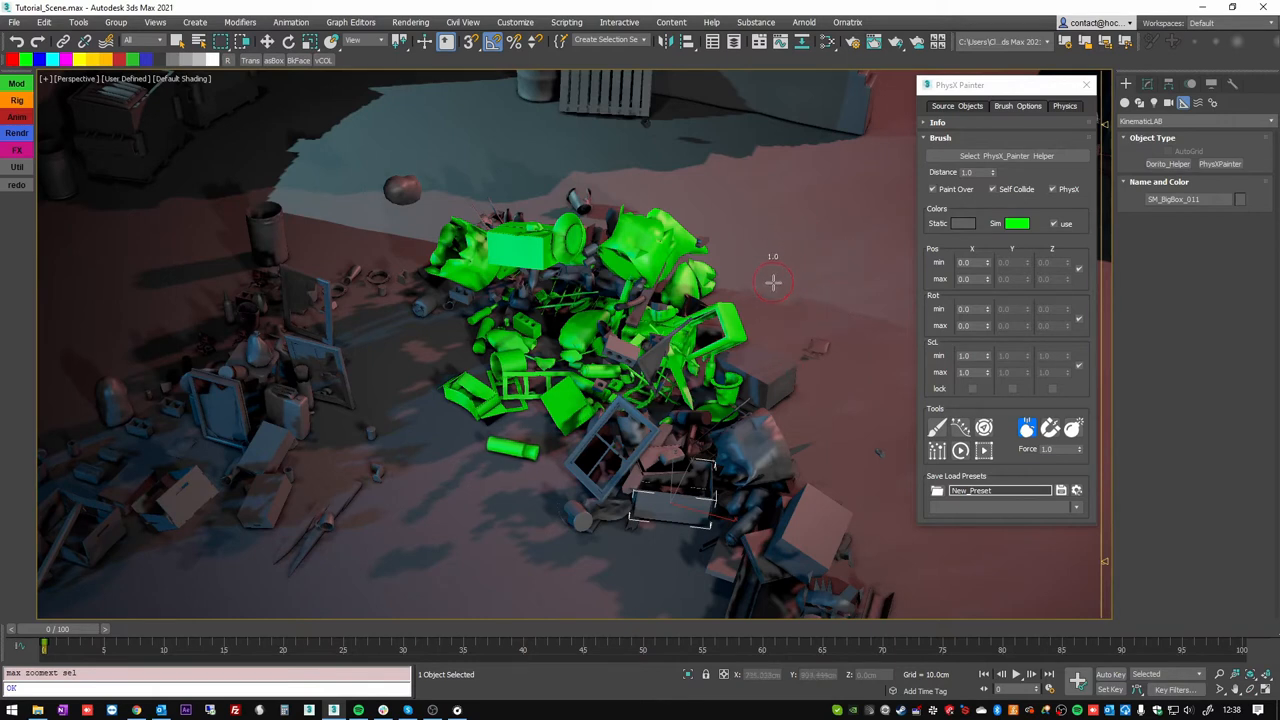
mouse_move(910, 264)
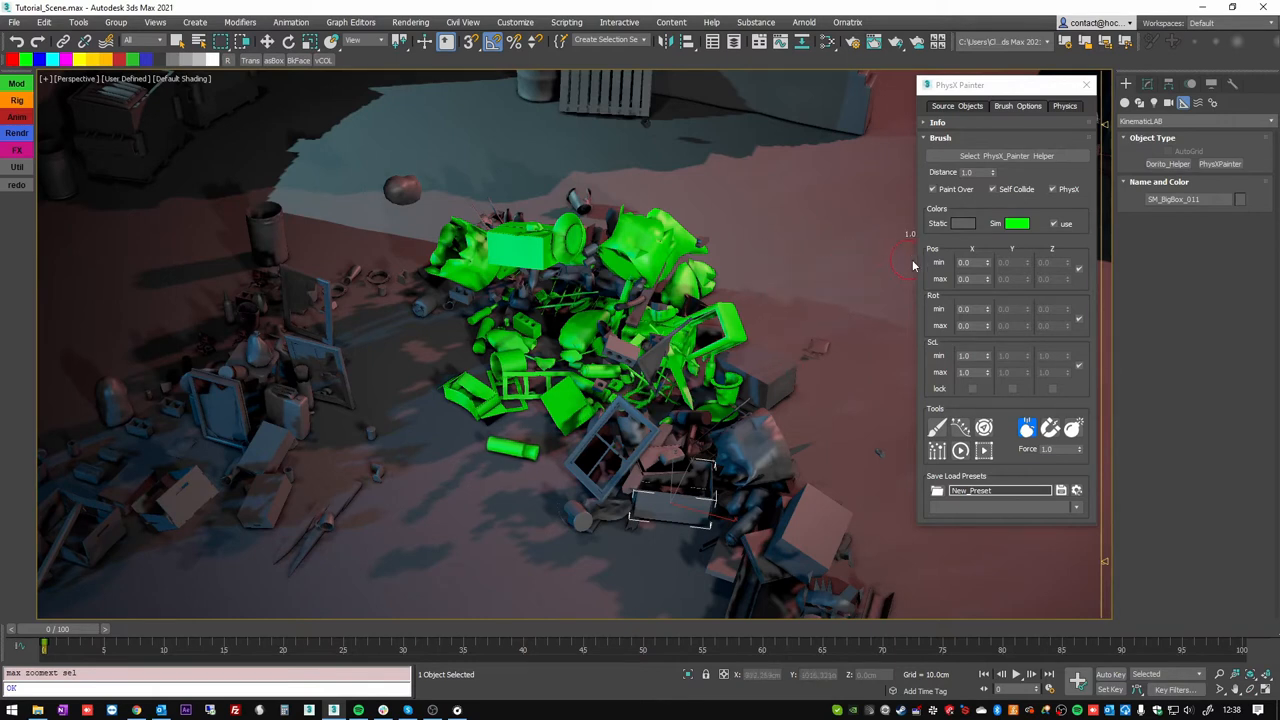
mouse_move(978, 300)
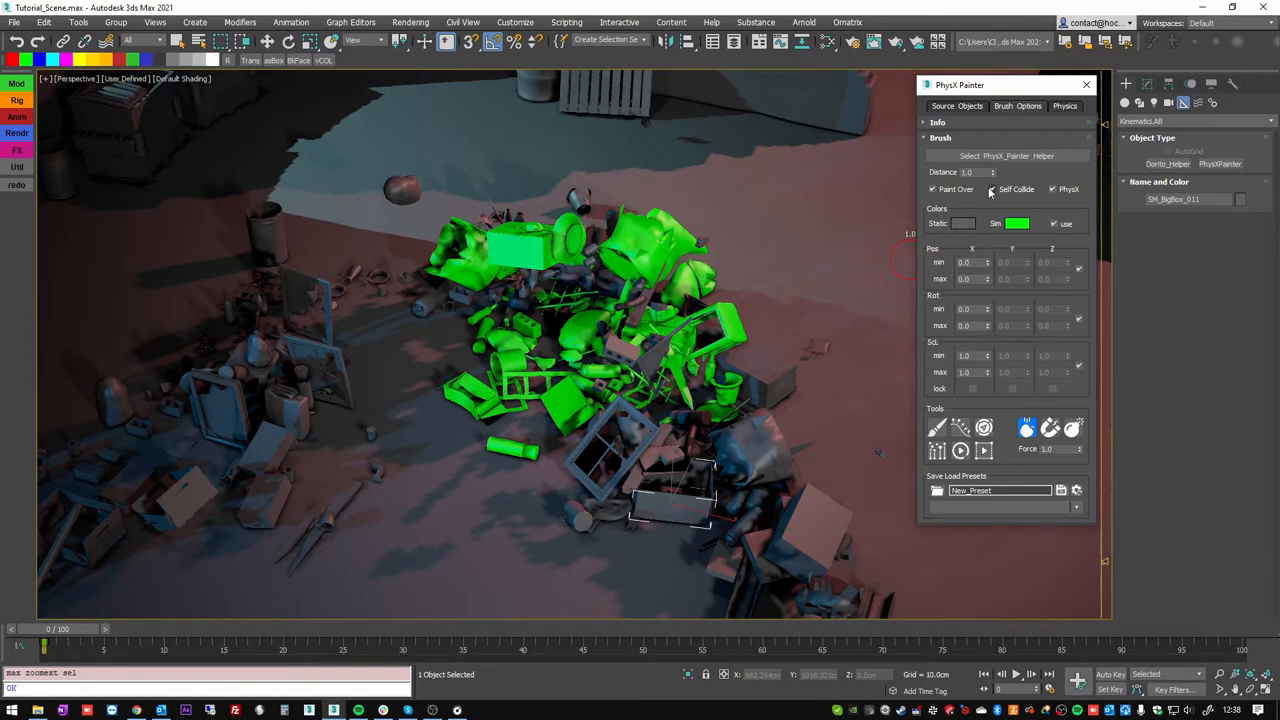
Inspect a selected debris piece's modifier stack in the Modify panel
click(1148, 84)
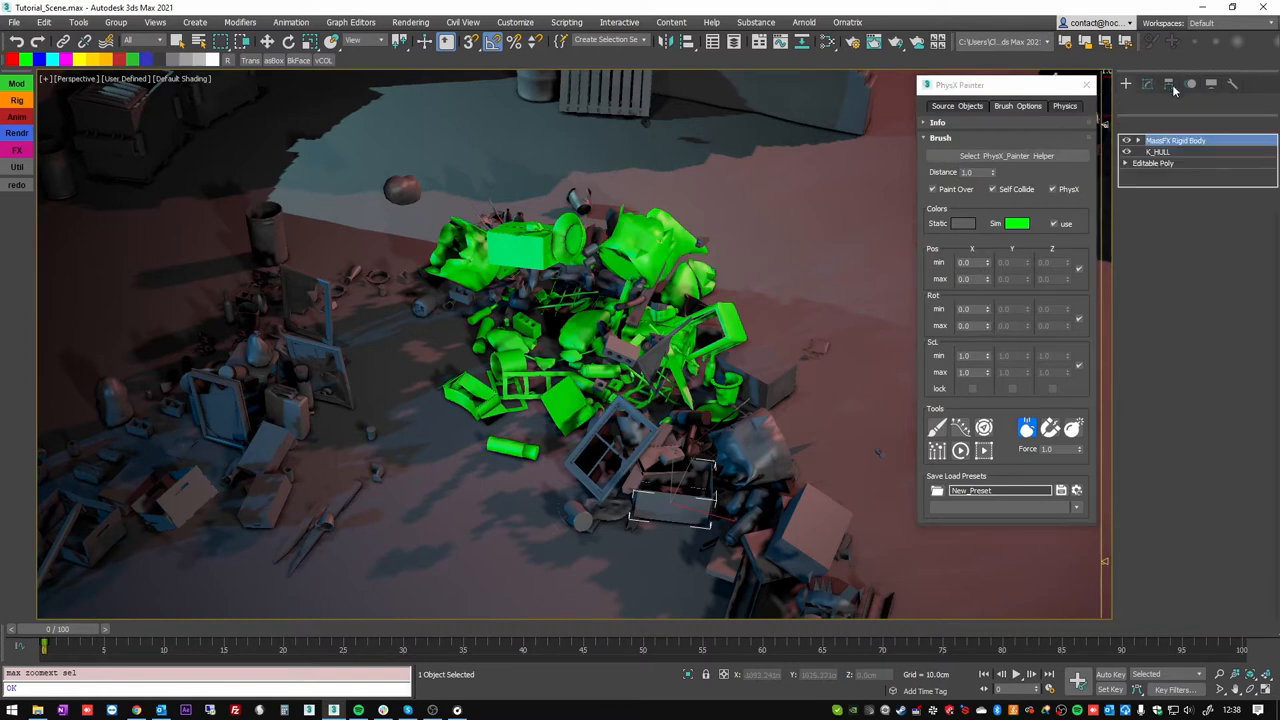
click(1176, 140)
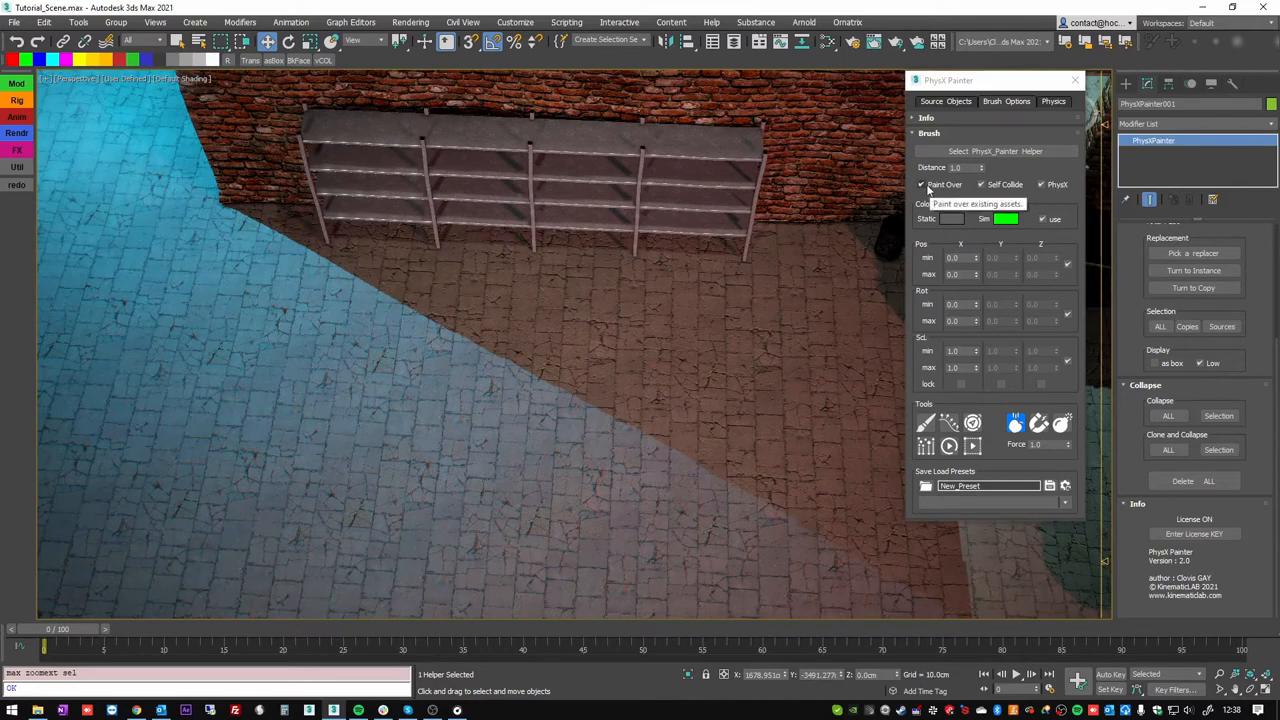
Disable Paint Over and drag a straight stroke to lay an evenly spaced row of debris
click(920, 184)
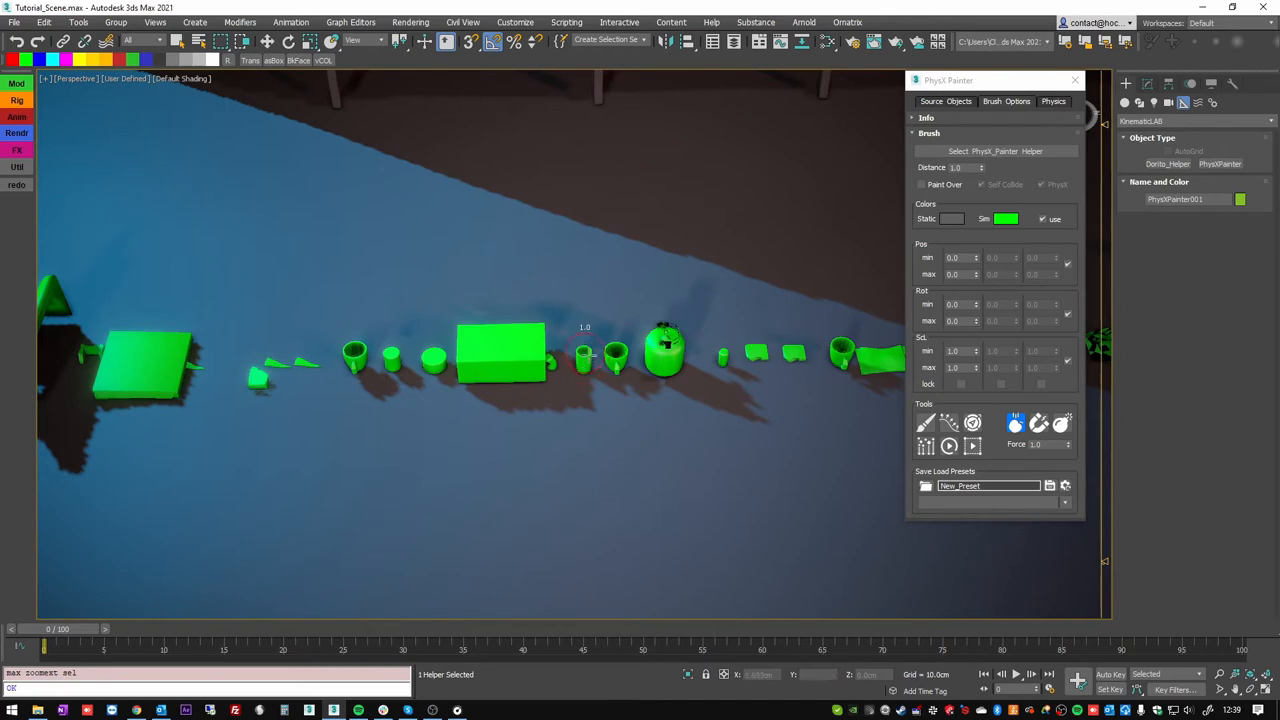
mouse_move(562, 364)
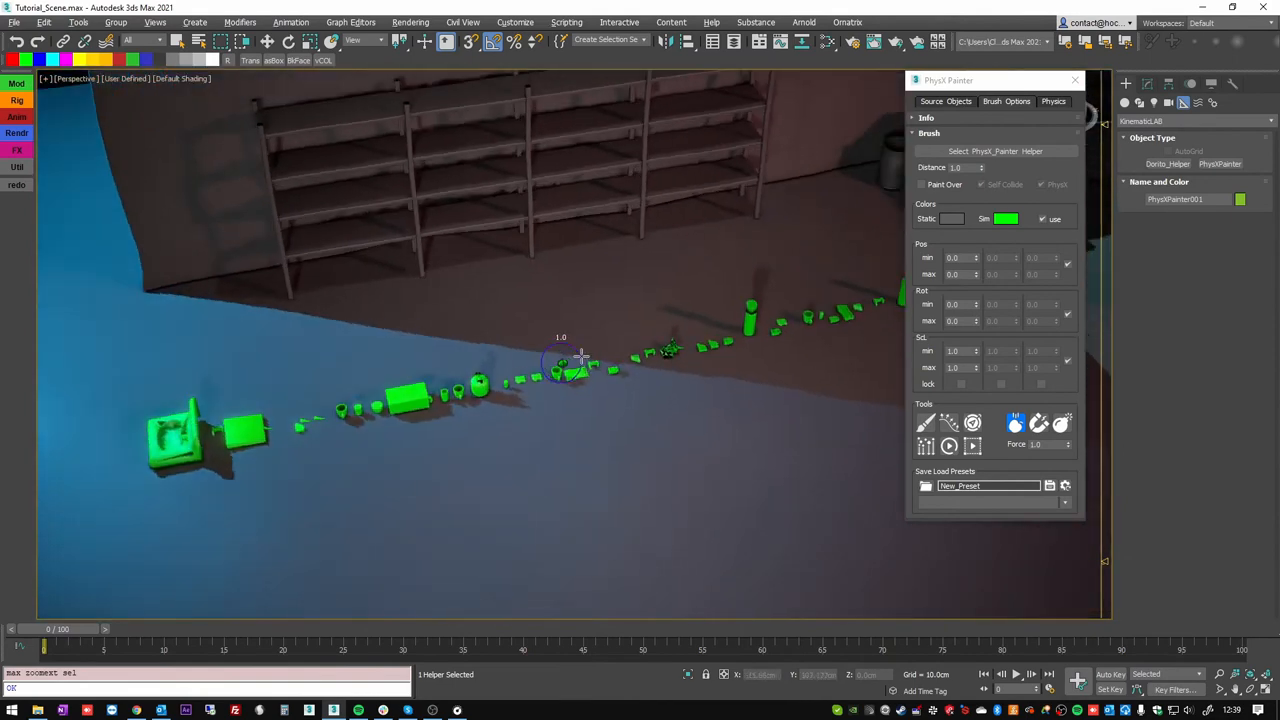
drag(560, 360, 384, 330)
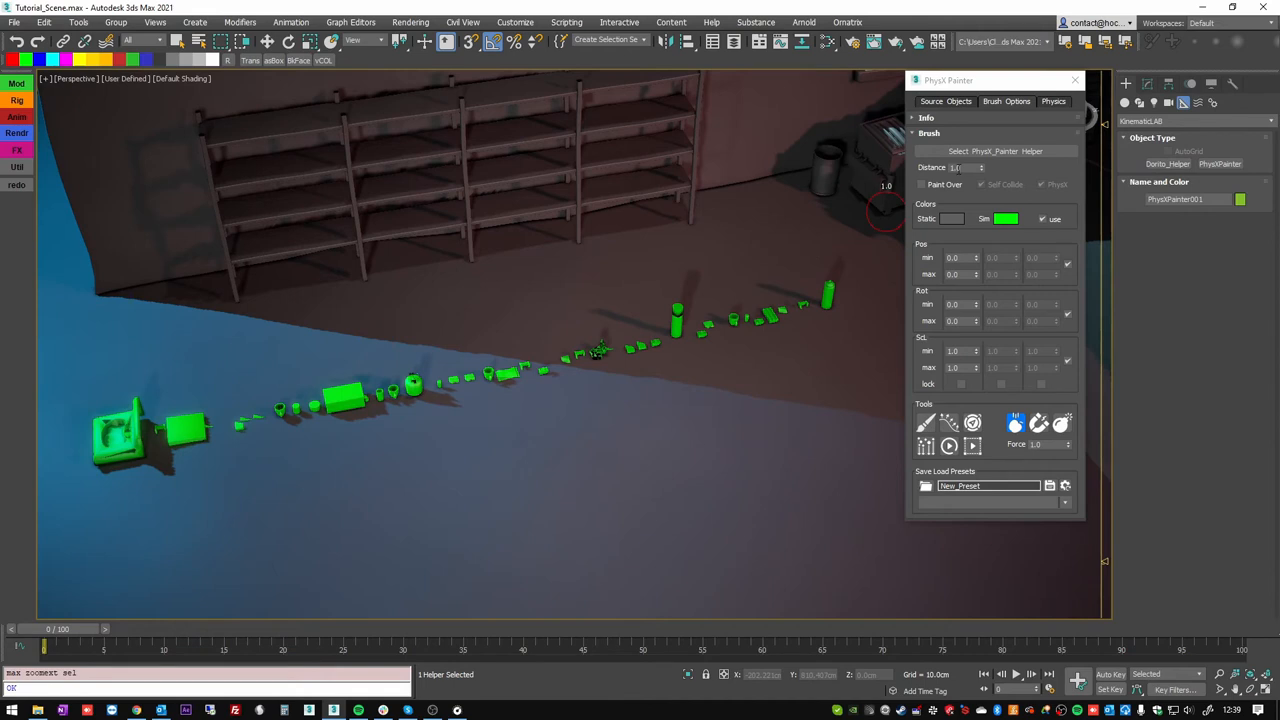
mouse_move(764, 290)
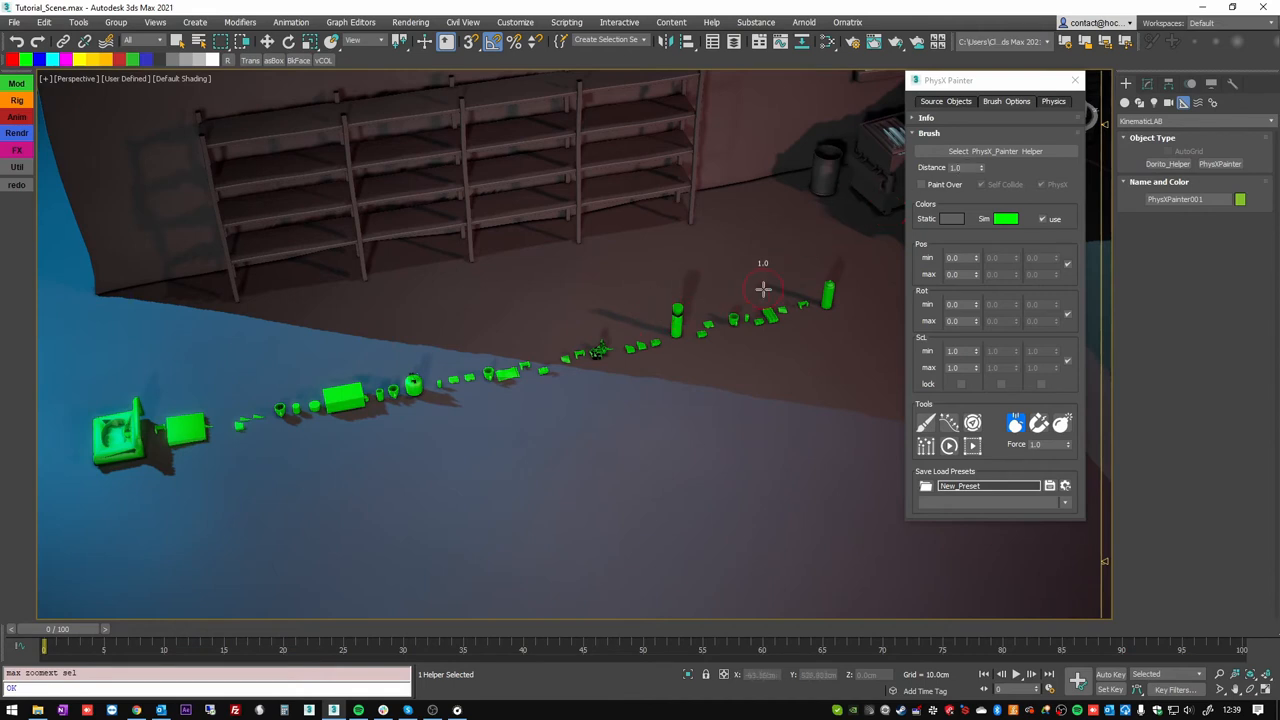
mouse_move(632, 322)
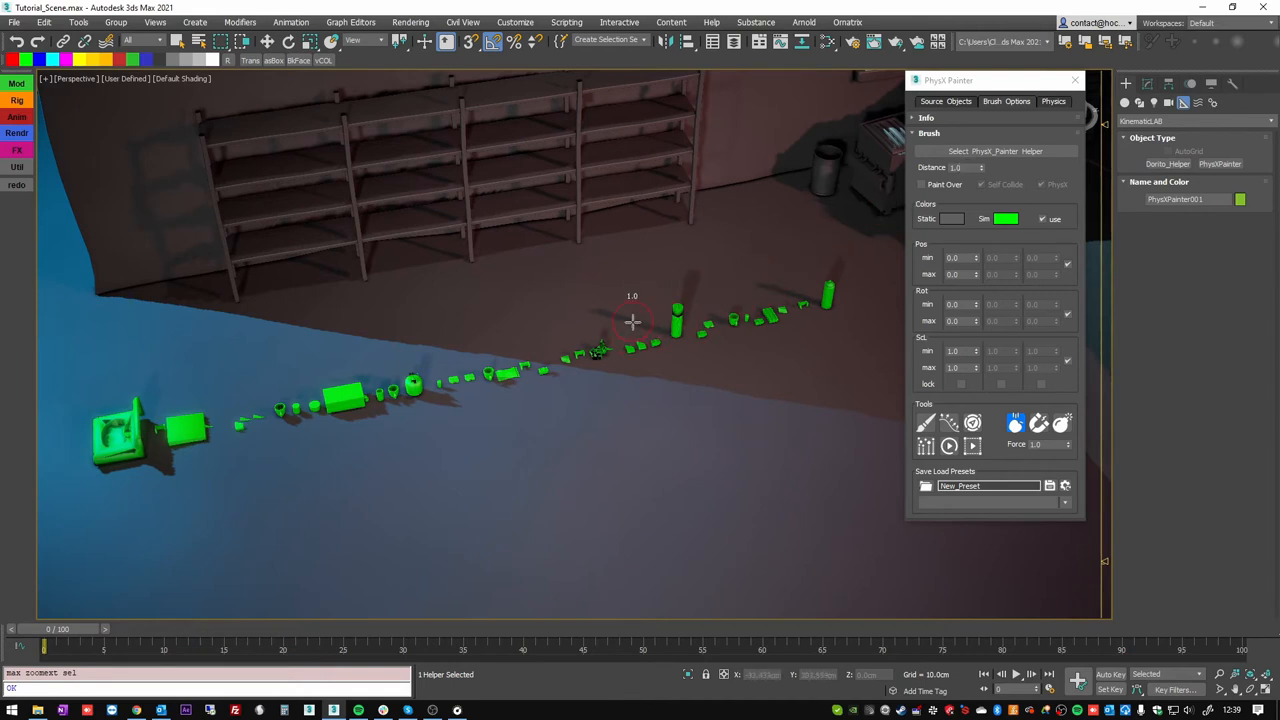
mouse_move(588, 404)
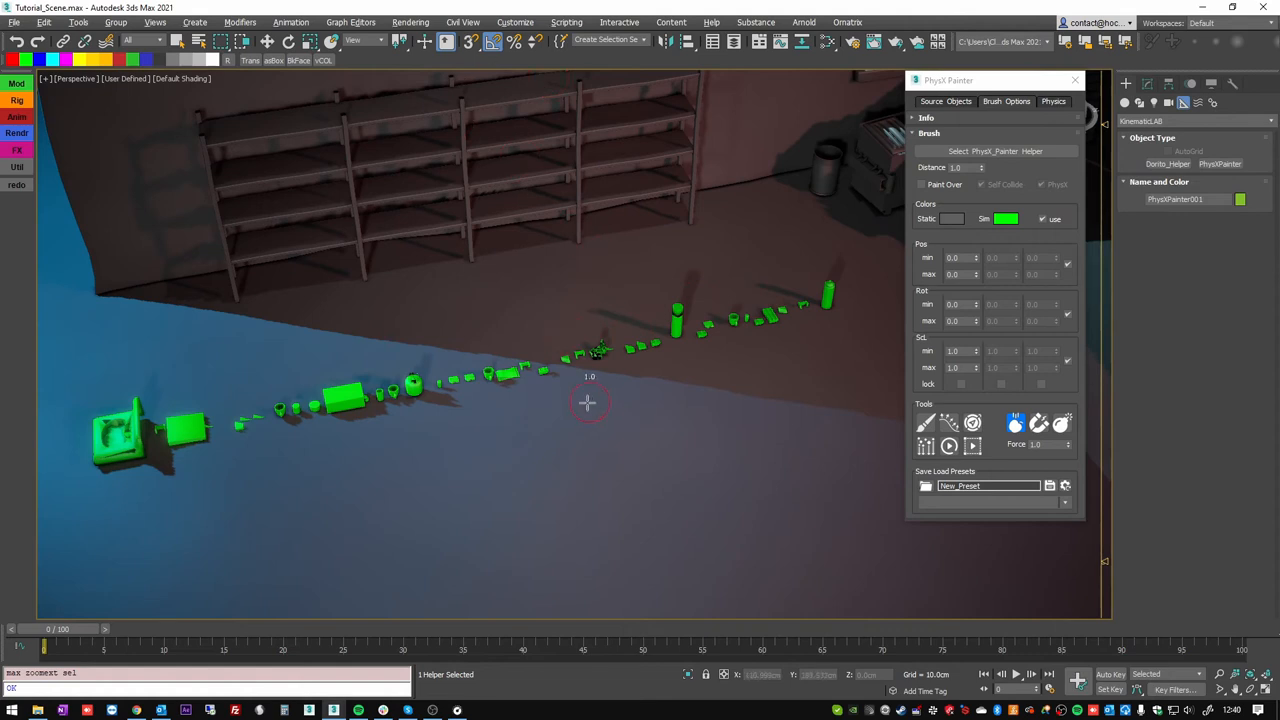